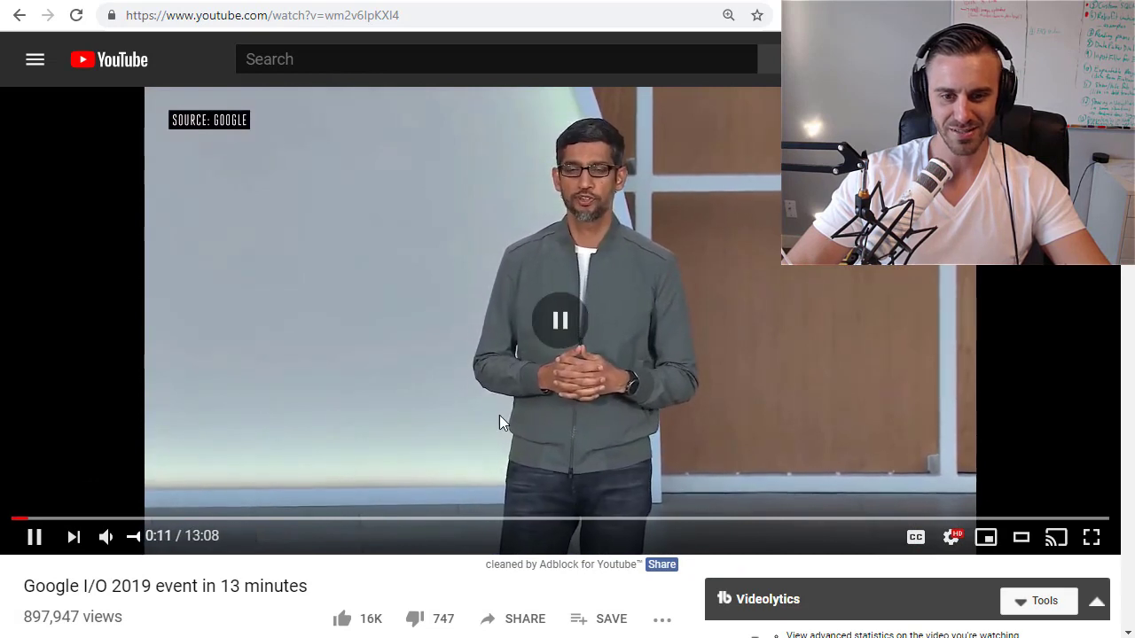
Step: Pause and resume the Google I/O 2019 recap, letting it play to 1:54
{"action": "left_click", "coordinate": [559, 320]}
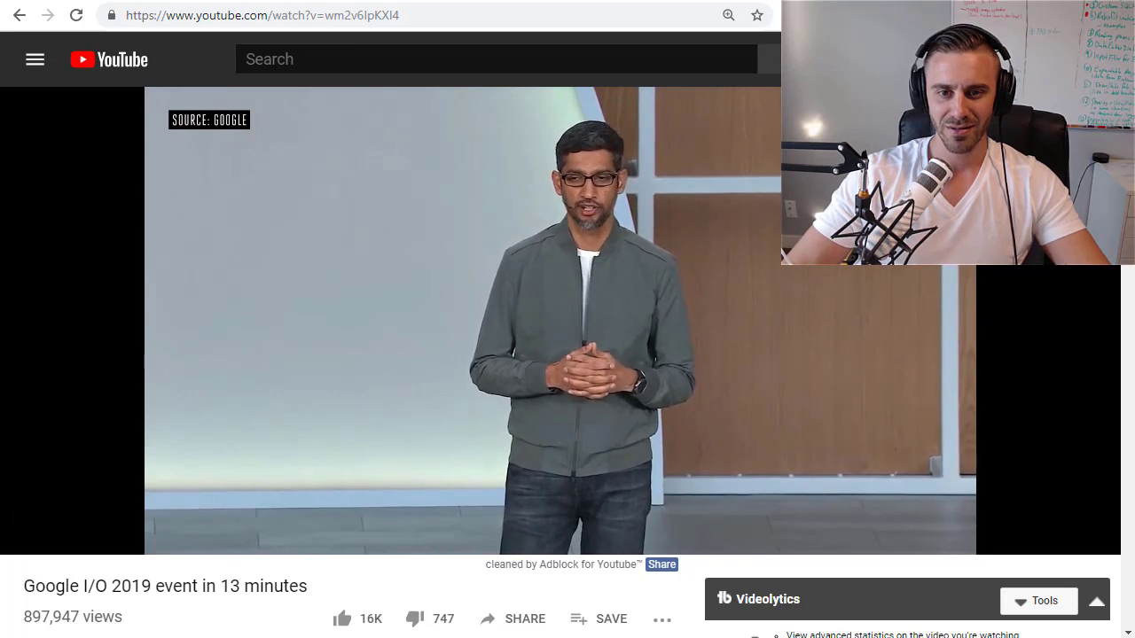
{"action": "left_click", "coordinate": [561, 319]}
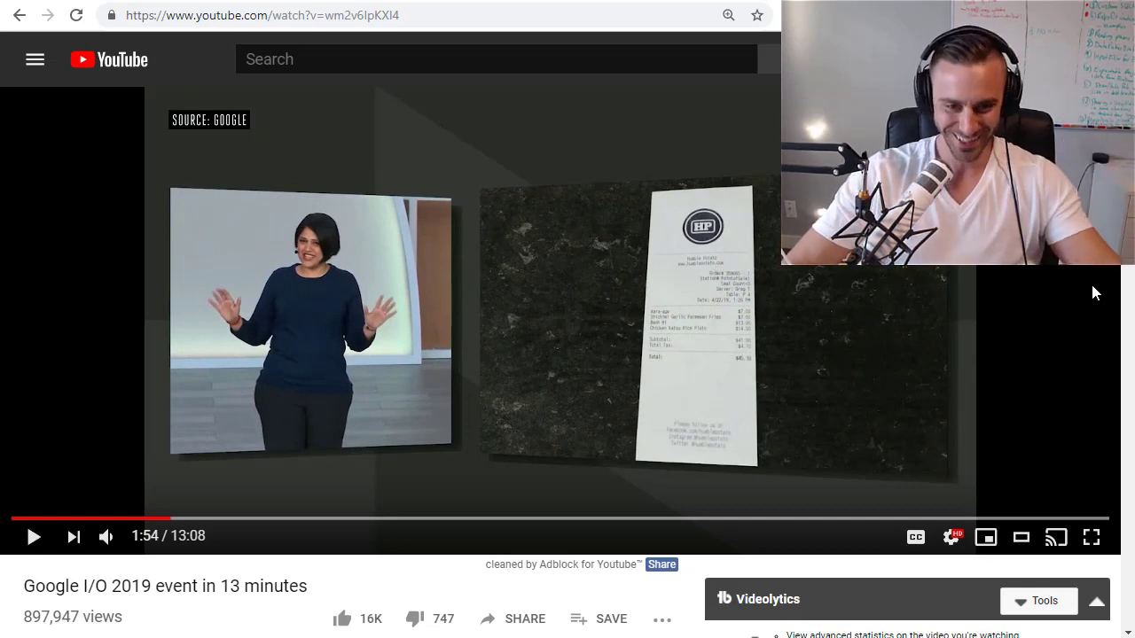
{"action": "mouse_move", "coordinate": [167, 520]}
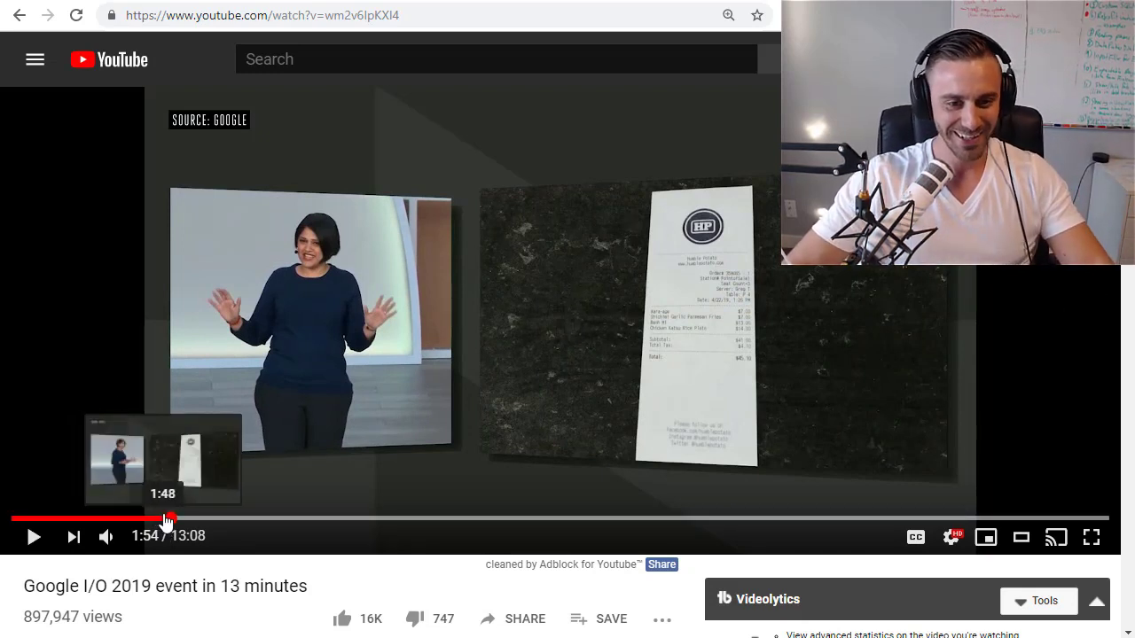
Step: Resume playback of the I/O recap from 1:54
{"action": "left_click", "coordinate": [33, 535]}
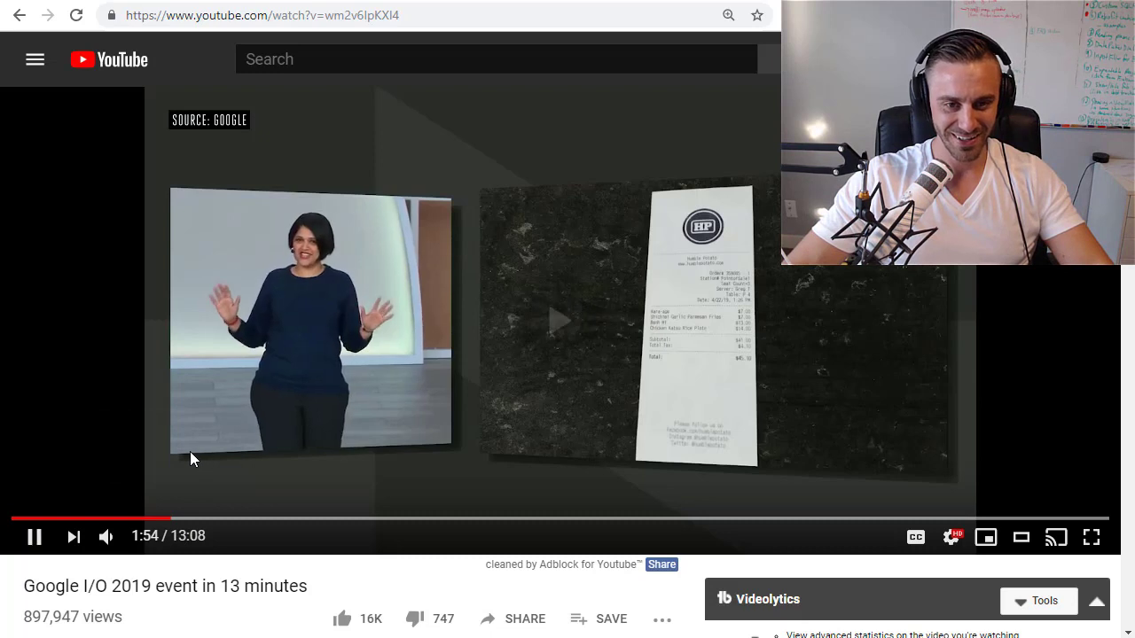
{"action": "mouse_move", "coordinate": [169, 522]}
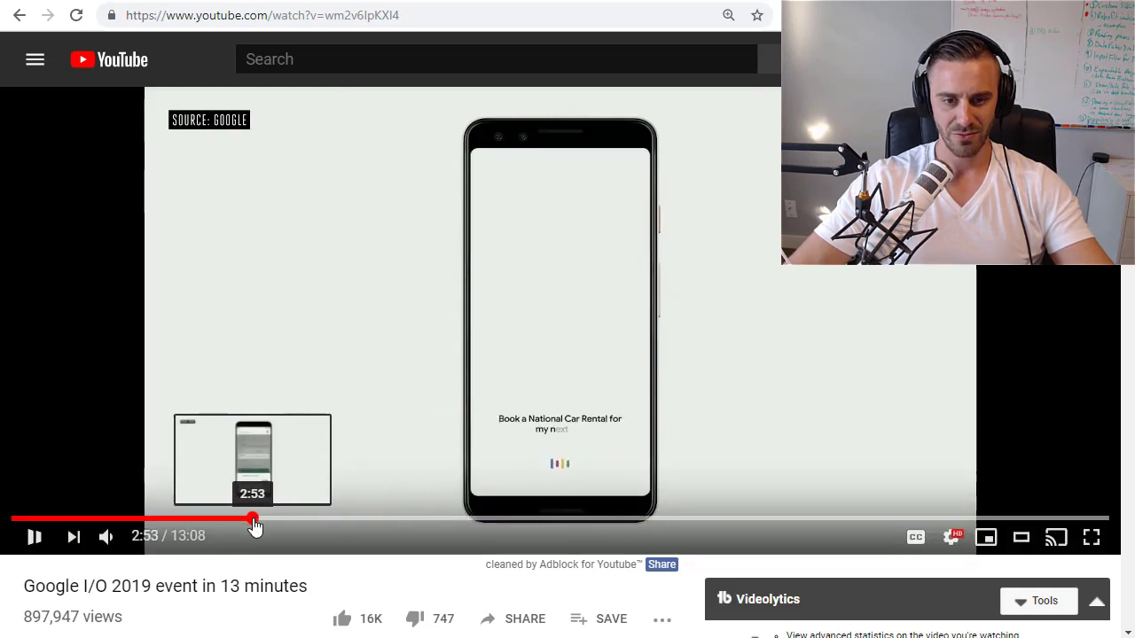
Step: Jump to about 3:00, play past the Duplex on the web slide, then pause on stage
{"action": "left_click", "coordinate": [255, 519]}
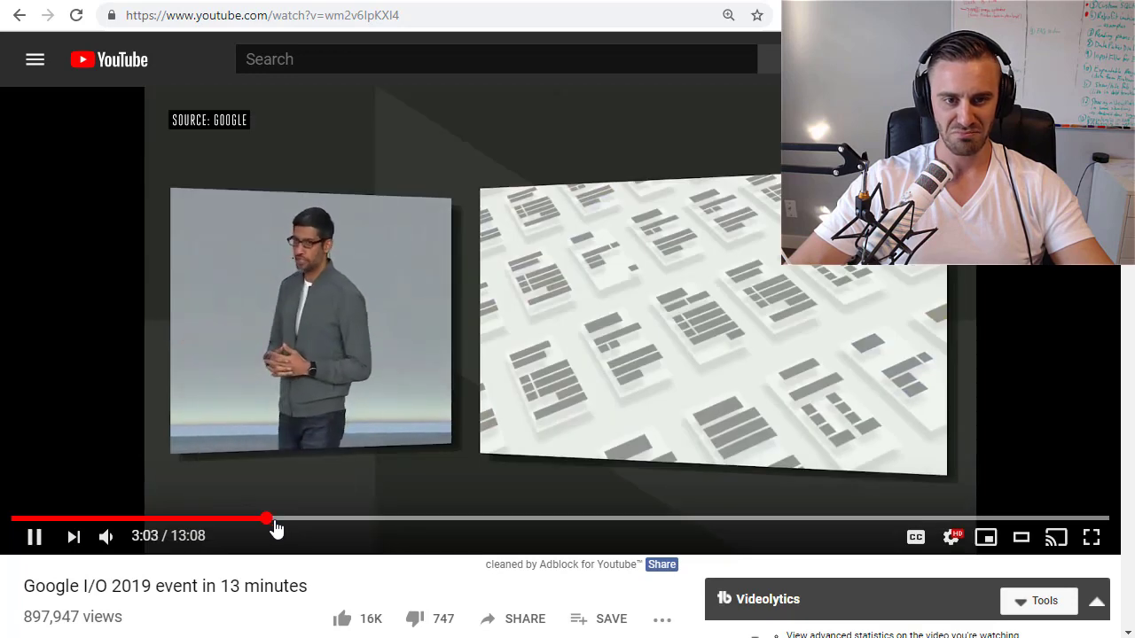
{"action": "mouse_move", "coordinate": [273, 519]}
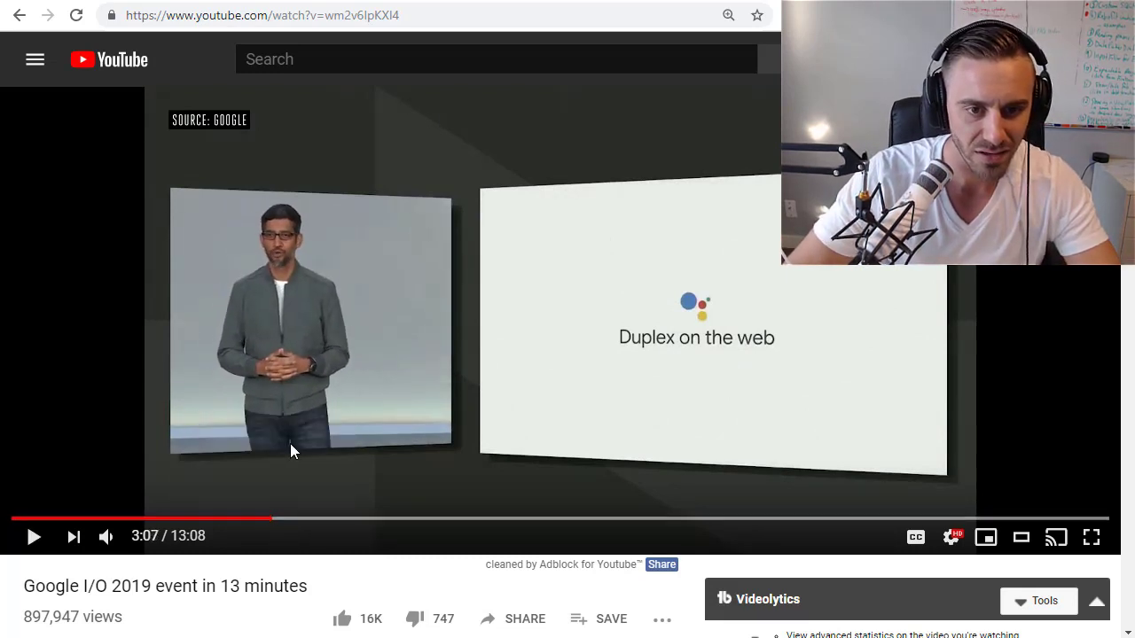
{"action": "left_click", "coordinate": [34, 537]}
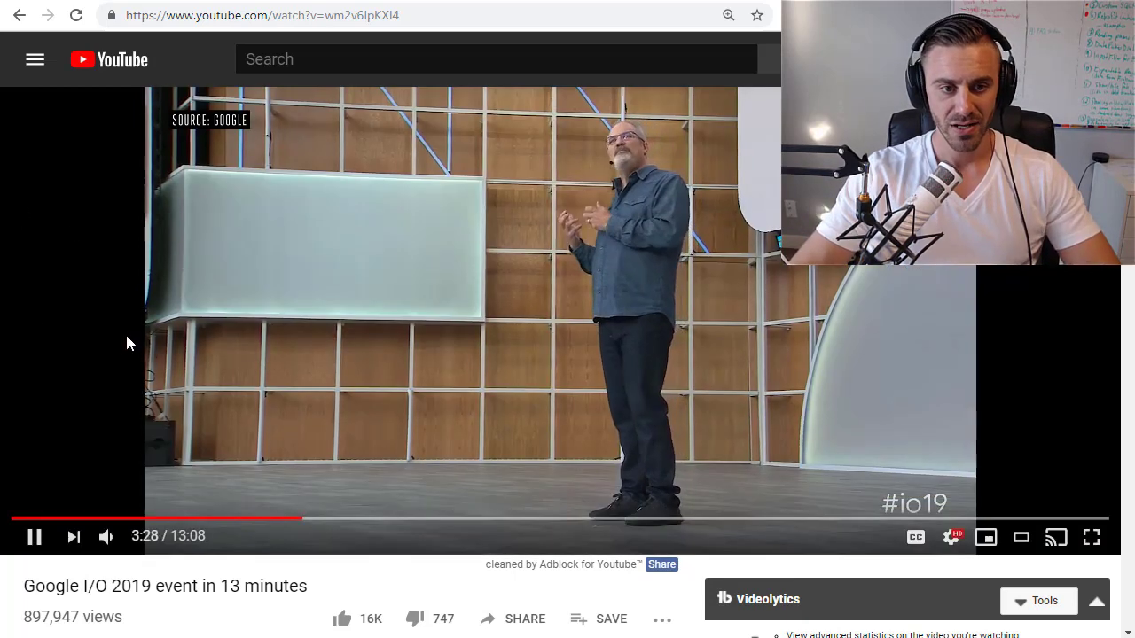
{"action": "left_click", "coordinate": [35, 536]}
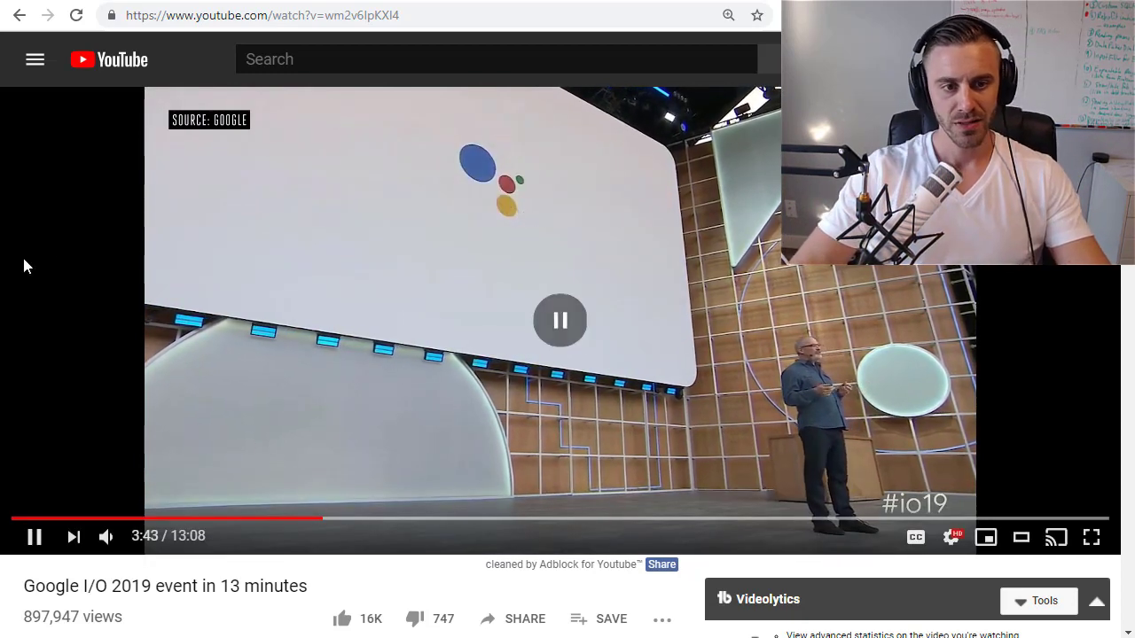
Step: Pause the recap at 4:04 on the Assistant personal-info phone screen
{"action": "left_click", "coordinate": [36, 537]}
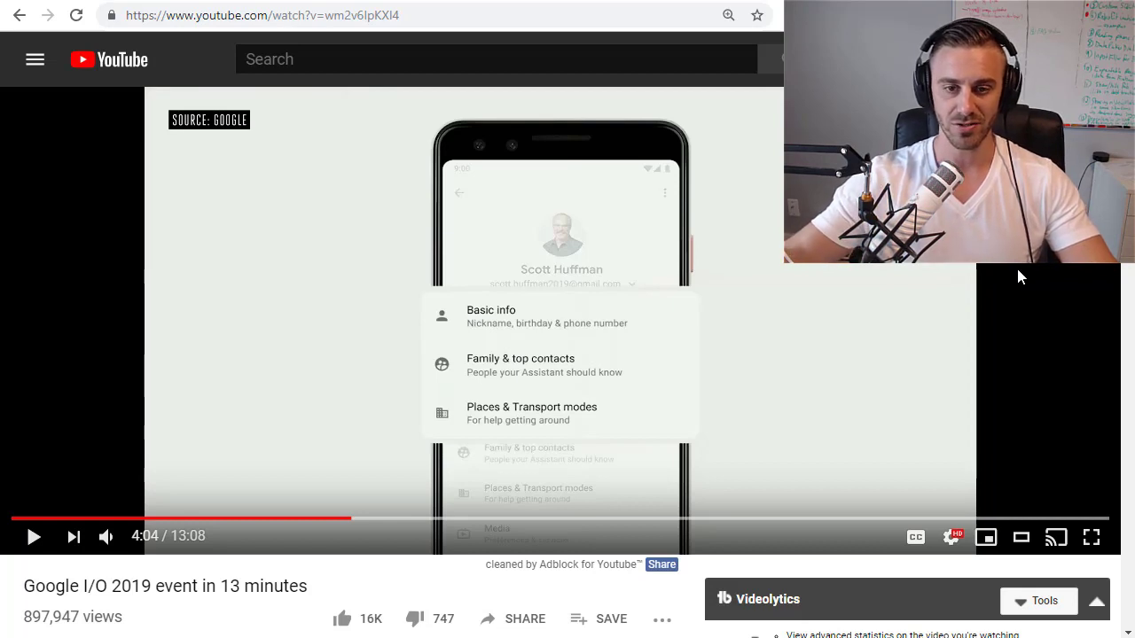
{"action": "mouse_move", "coordinate": [814, 375]}
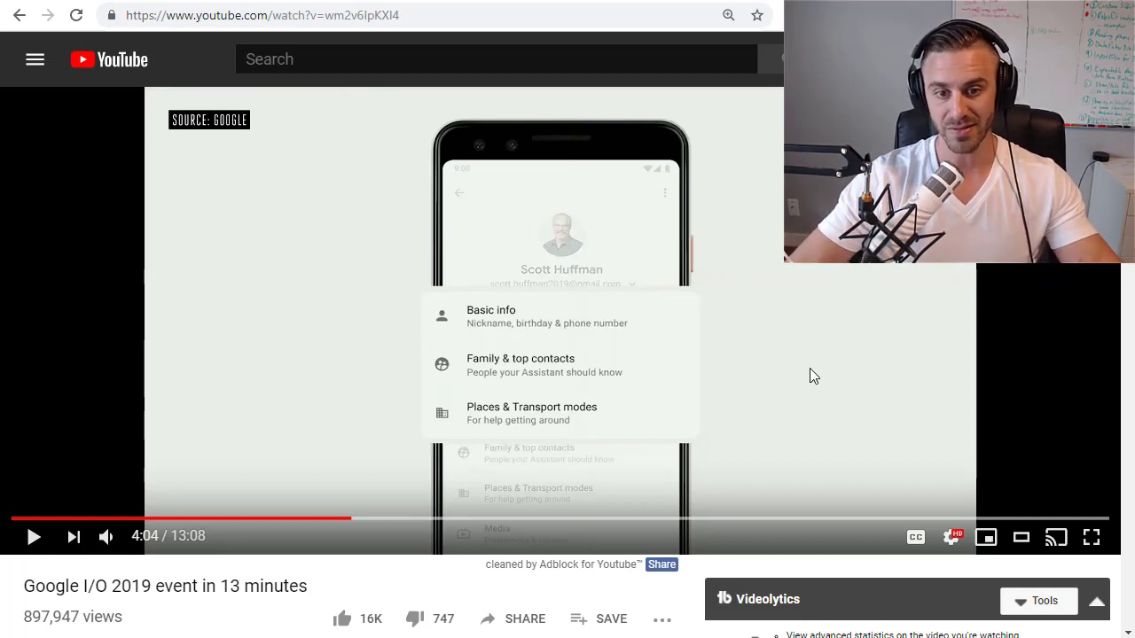
Step: Resume the video so it plays on to the 4:33 wide stage shot
{"action": "left_click", "coordinate": [32, 536]}
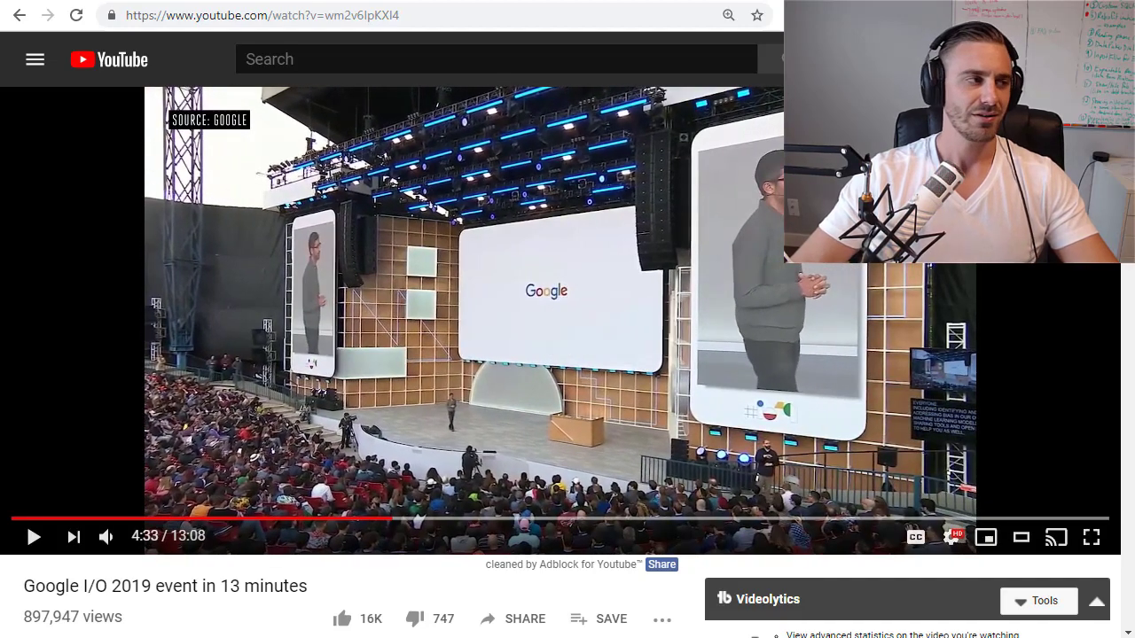
Step: Resume playback and skip ahead to around 4:48, the Google account menu demo
{"action": "left_click", "coordinate": [33, 536]}
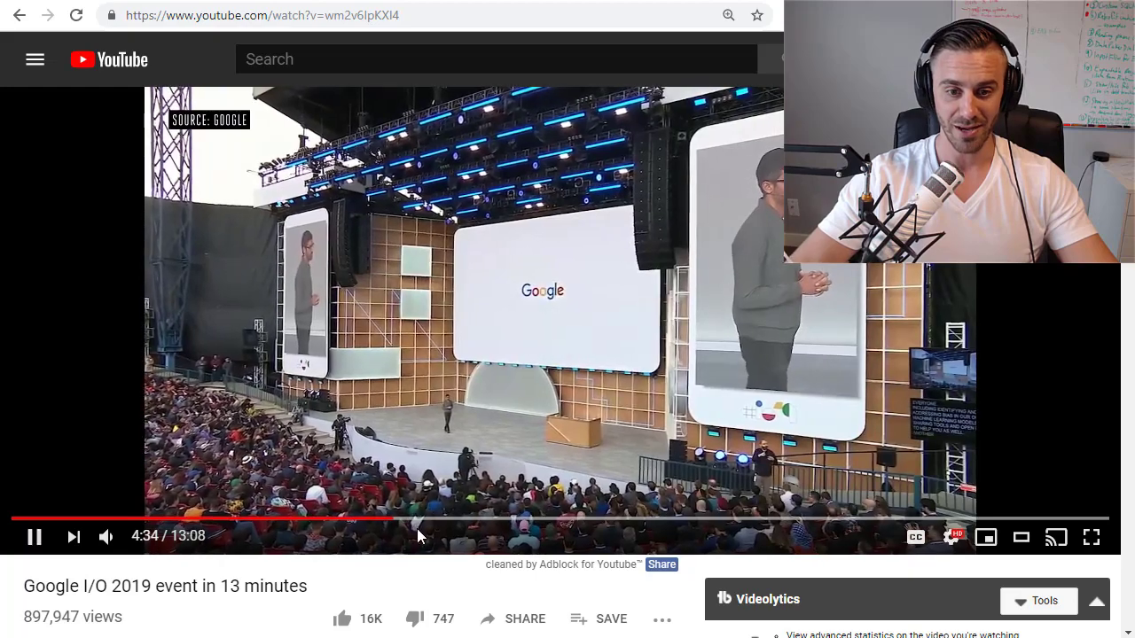
{"action": "mouse_move", "coordinate": [404, 519]}
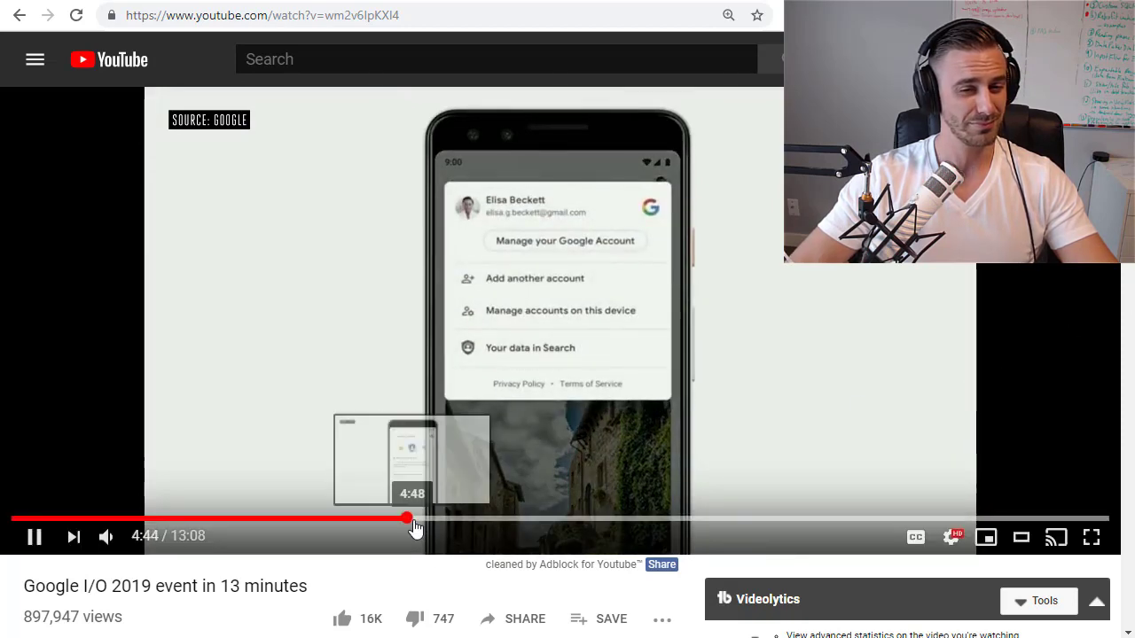
{"action": "left_click", "coordinate": [425, 518]}
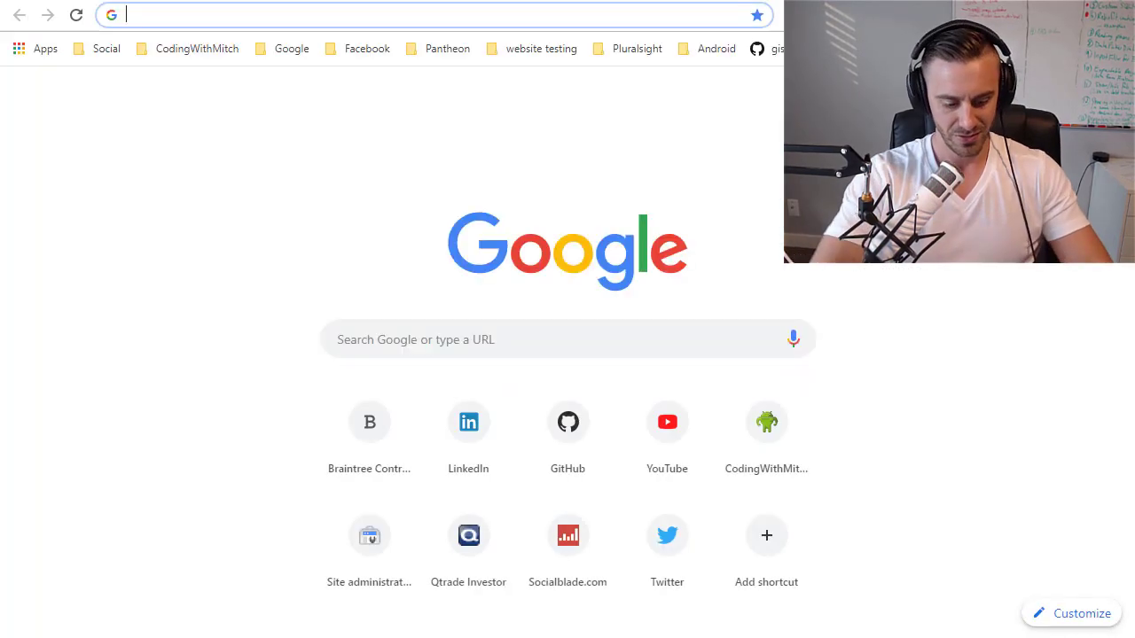
Step: Search Google for active Apple phones and drag across the 1.3 billion devices results
{"action": "type", "text": "active apple device"}
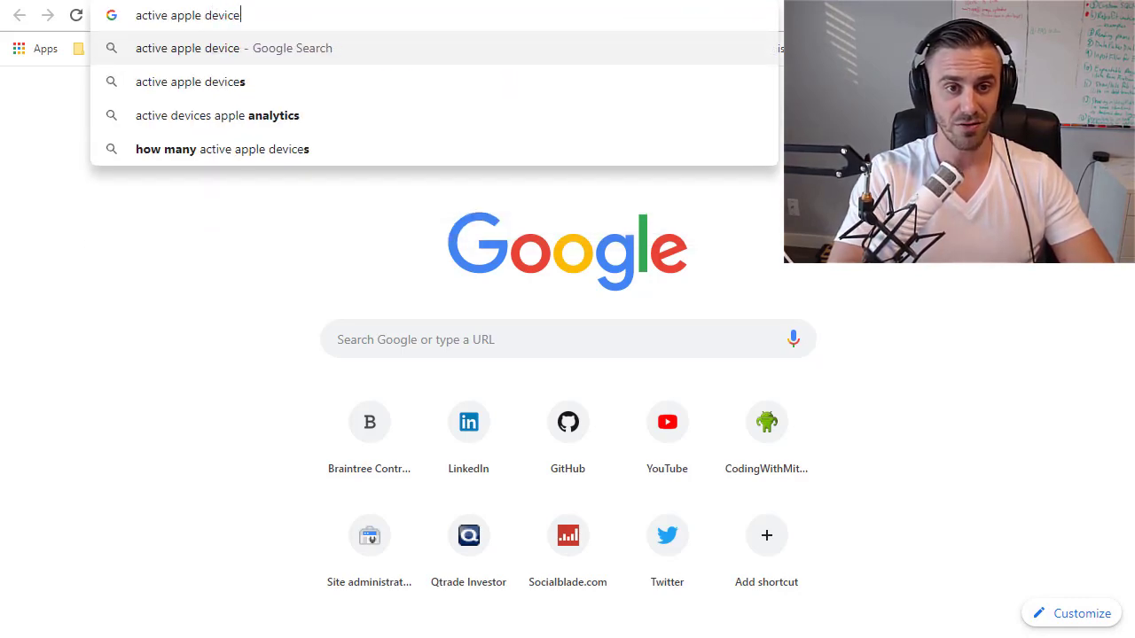
{"action": "type", "text": "phones"}
{"action": "key", "text": "enter"}
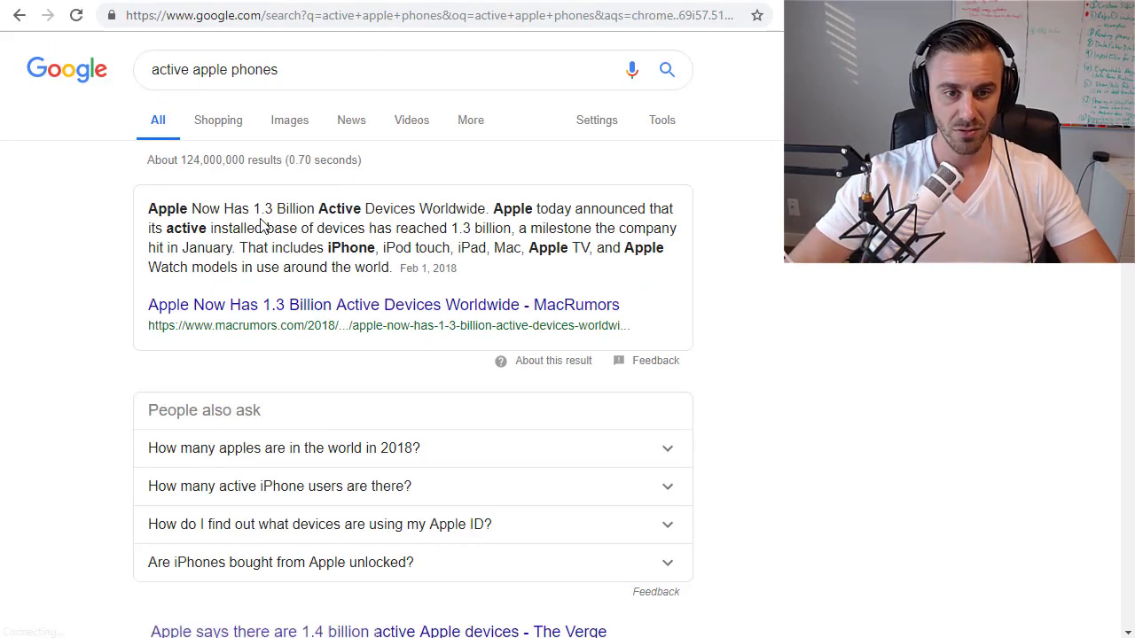
{"action": "left_click_drag", "start_coordinate": [260, 208], "coordinate": [363, 227]}
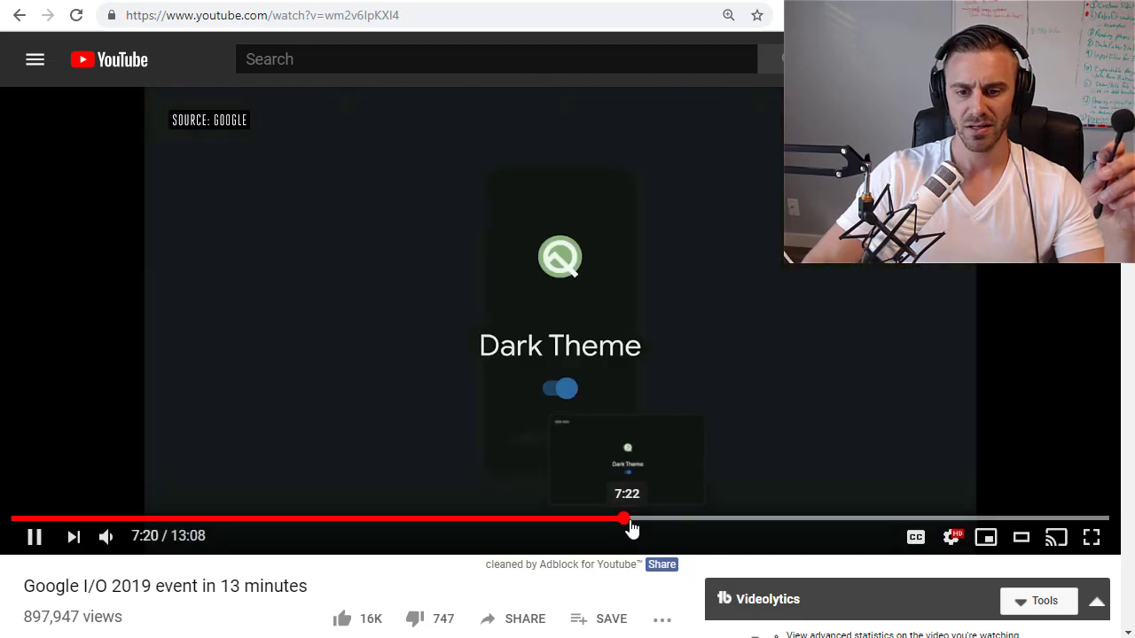
Step: Skip ahead to 7:55, the Android Q location controls in settings
{"action": "left_click", "coordinate": [625, 519]}
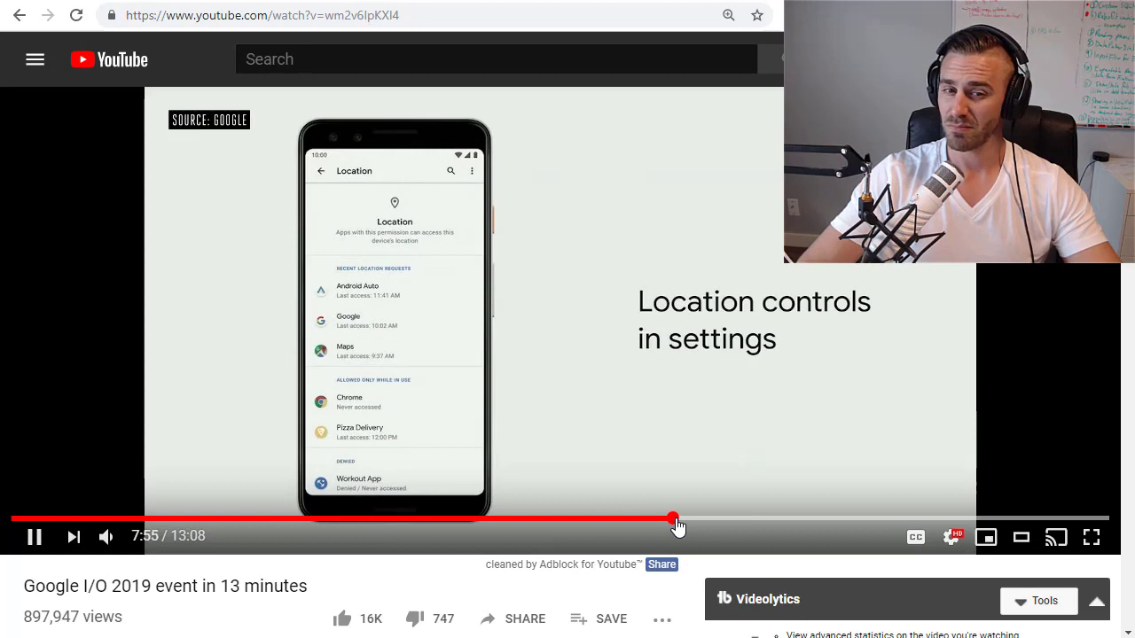
{"action": "left_click_drag", "start_coordinate": [672, 518], "coordinate": [683, 518]}
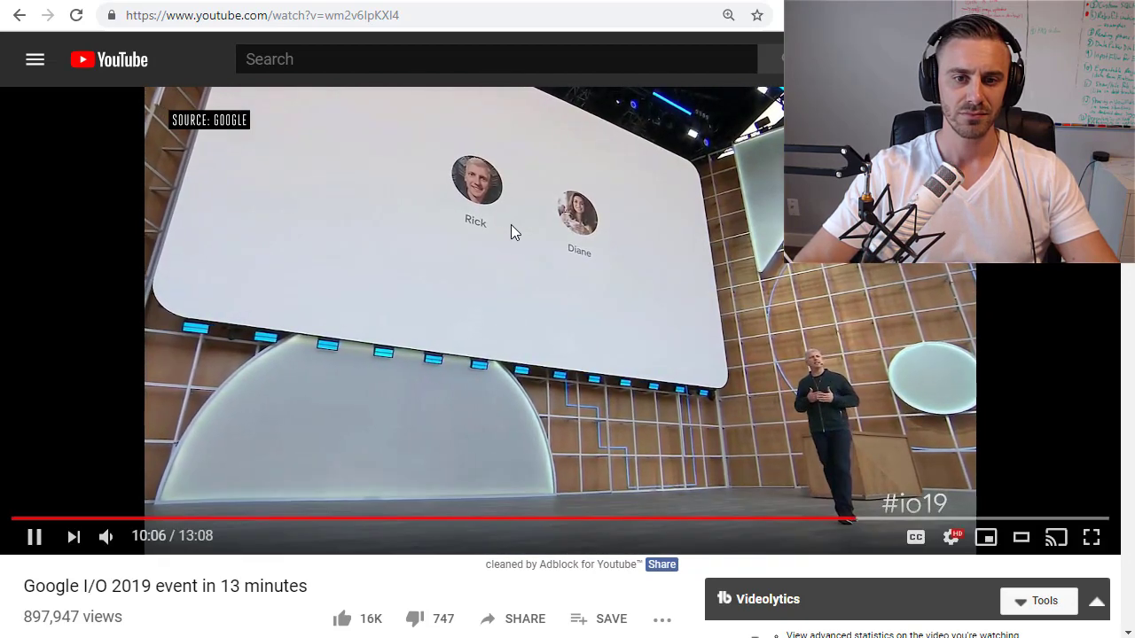
Step: Resume playback until the portrait photo Depth adjustment demo appears
{"action": "left_click", "coordinate": [35, 537]}
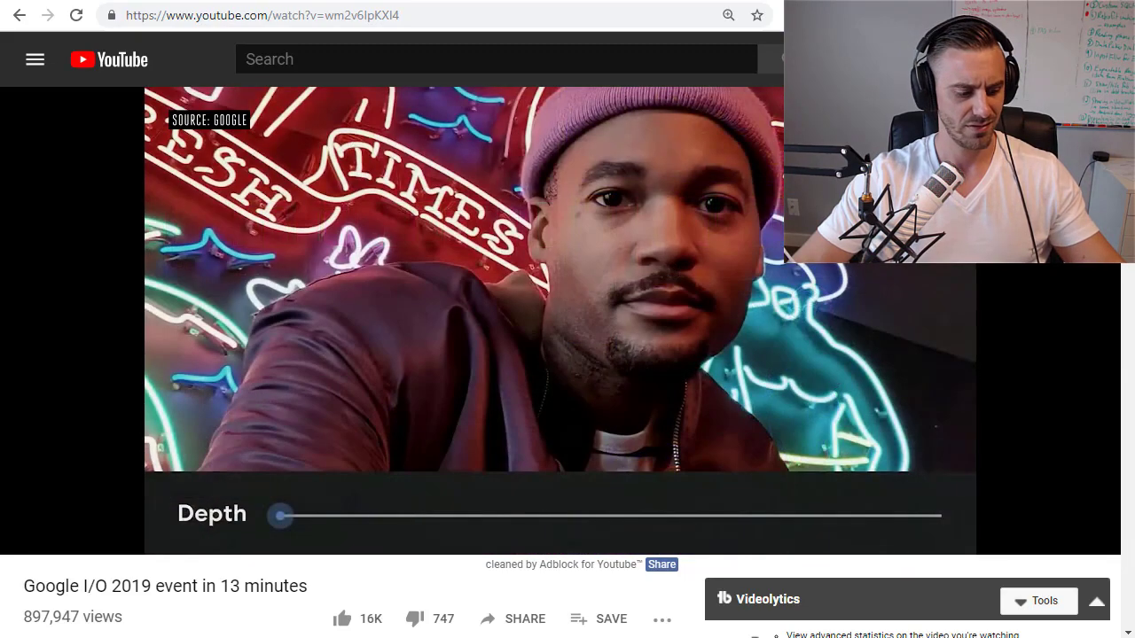
Step: Scrub along the progress bar to 12:11, the stage shot of the new phone
{"action": "left_click_drag", "start_coordinate": [280, 516], "coordinate": [609, 515]}
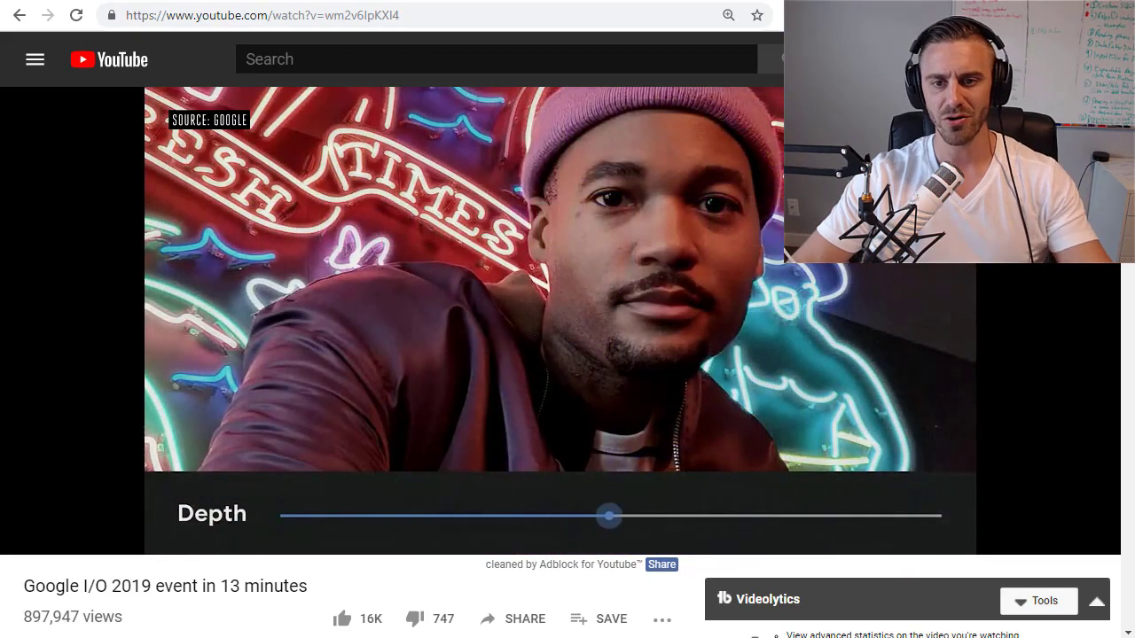
{"action": "left_click_drag", "start_coordinate": [609, 515], "coordinate": [940, 515]}
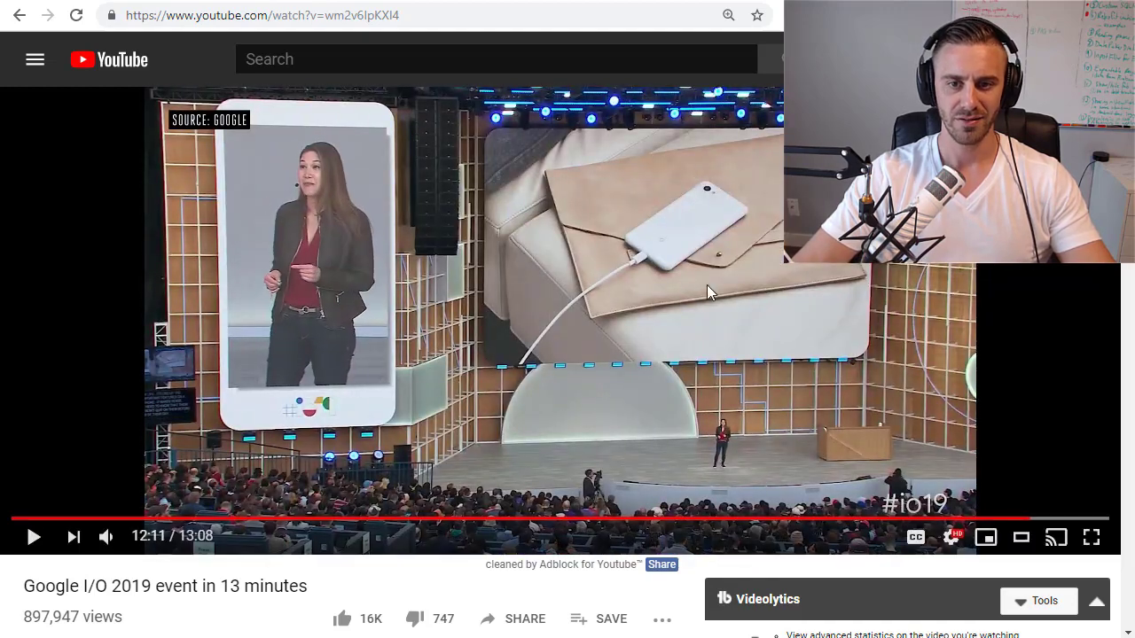
{"action": "mouse_move", "coordinate": [1106, 329]}
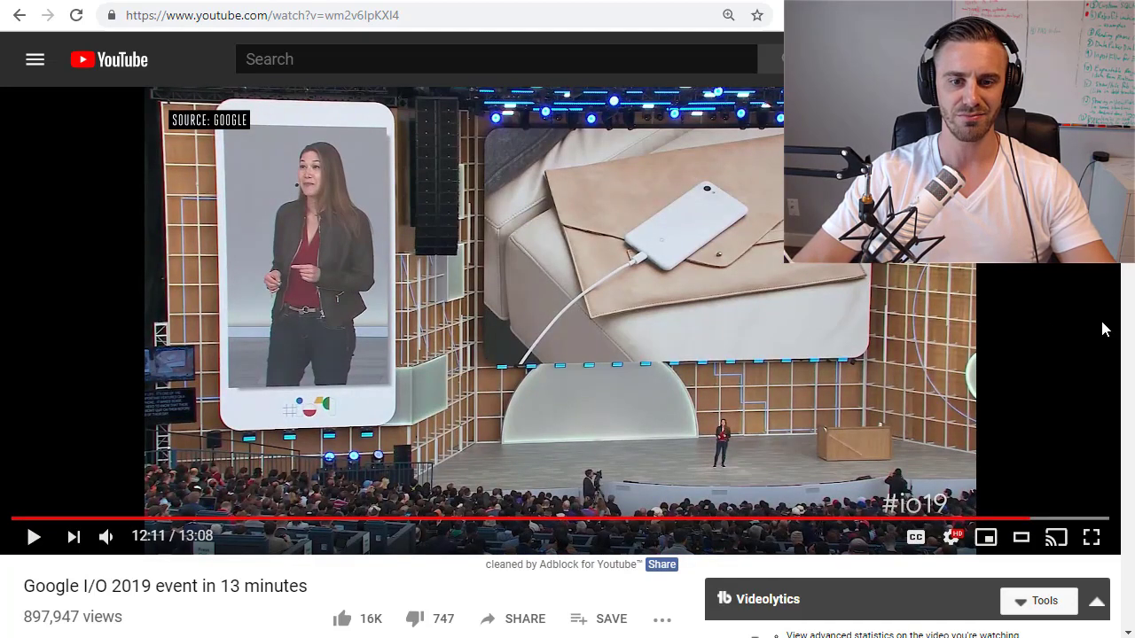